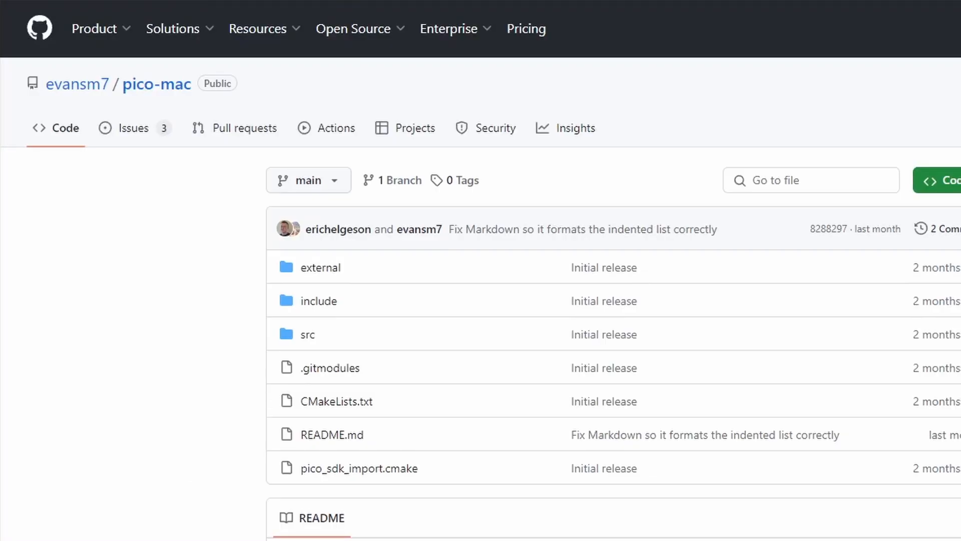
Step: Reach the Get Assembly Quote form via Quote & Order with turnkey, single pieces and top side
scroll("down", 3)
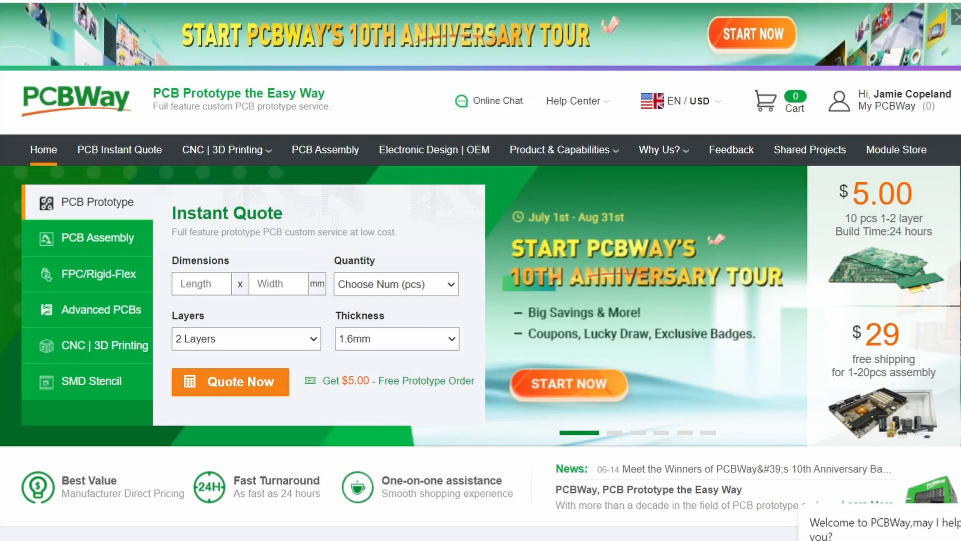
scroll("down", 3)
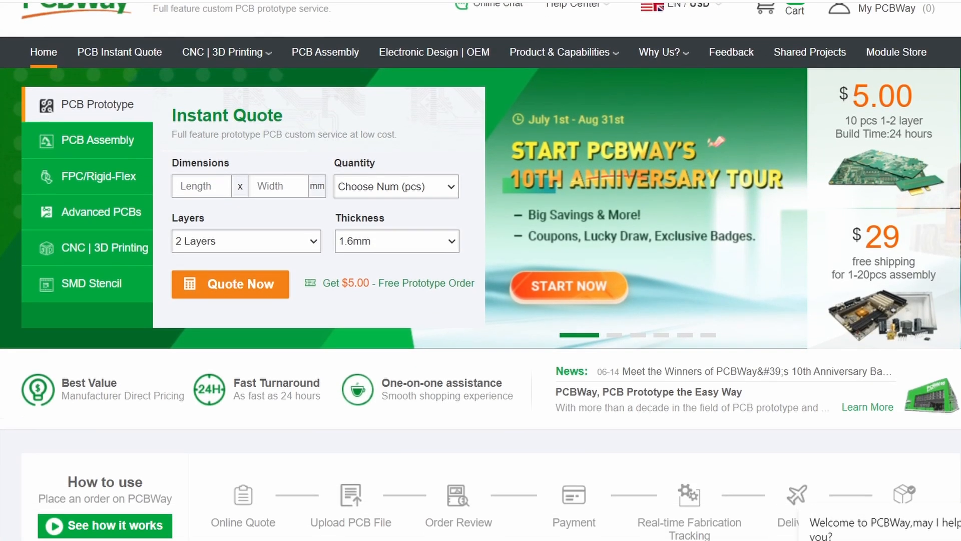
scroll("down", 3)
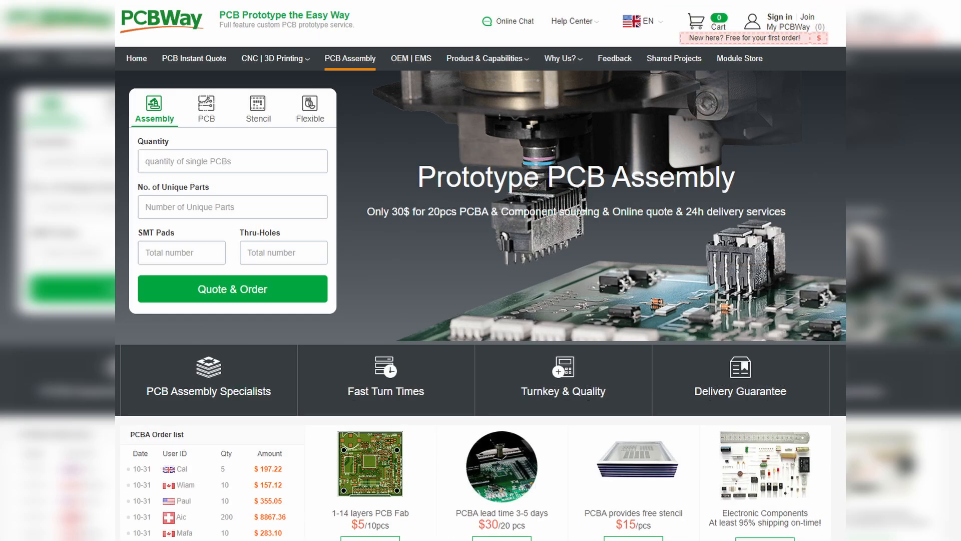
left_click(271, 58)
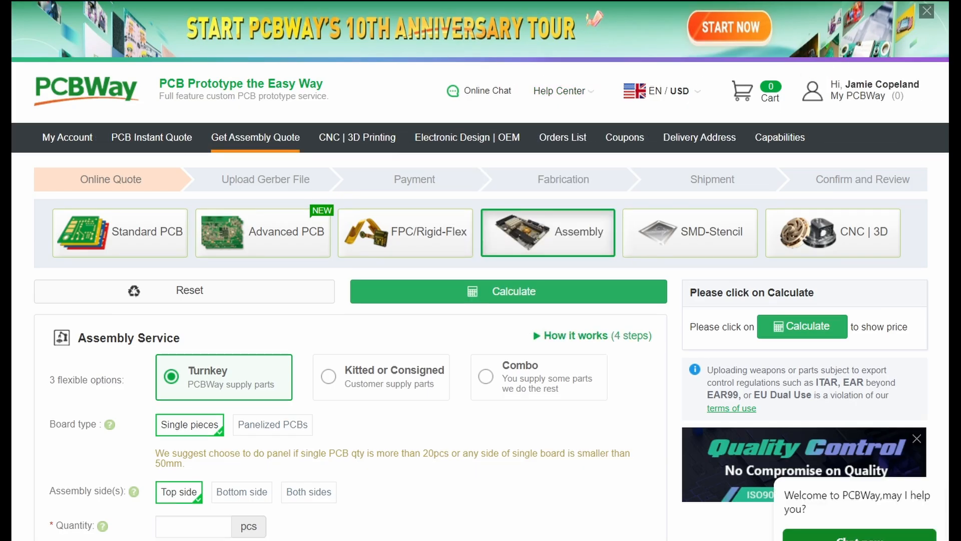
scroll("down", 3)
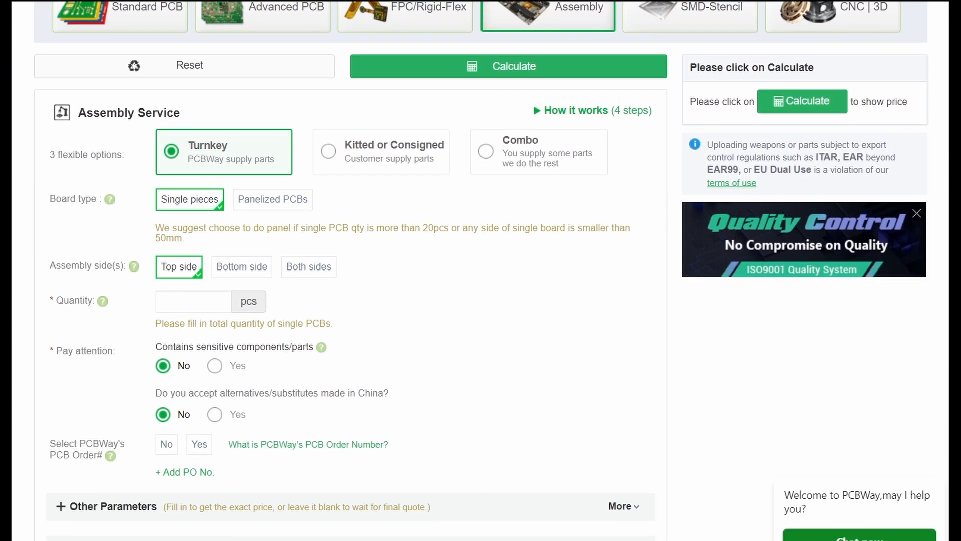
scroll("down", 3)
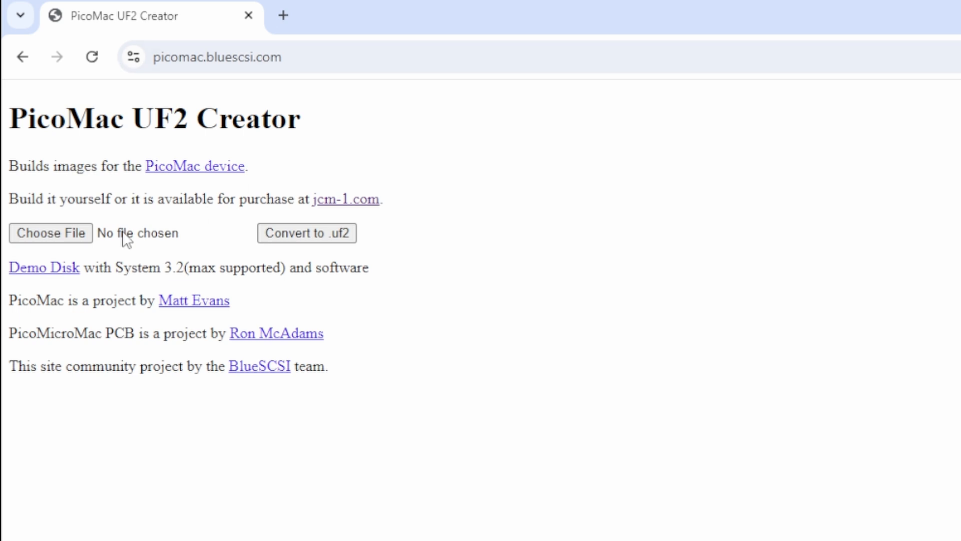
mouse_move(331, 159)
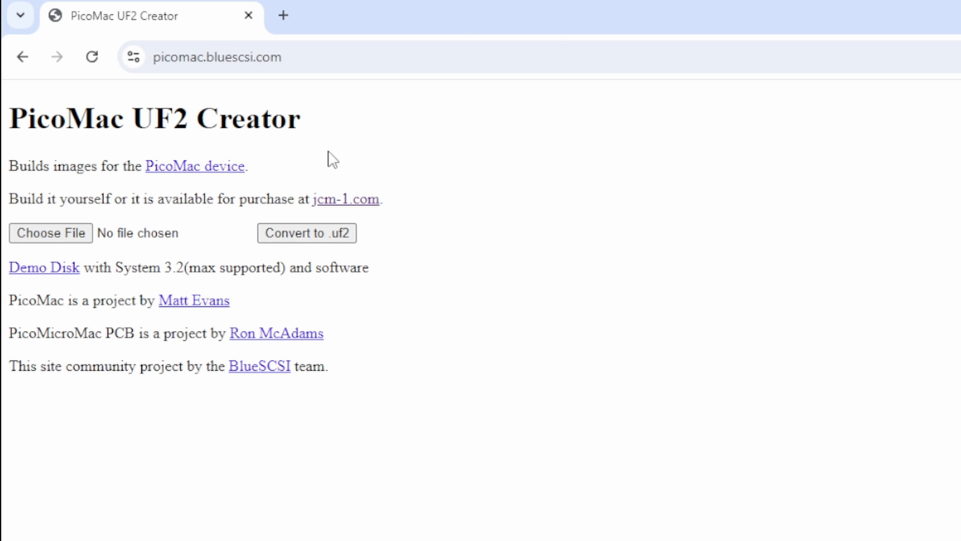
mouse_move(242, 252)
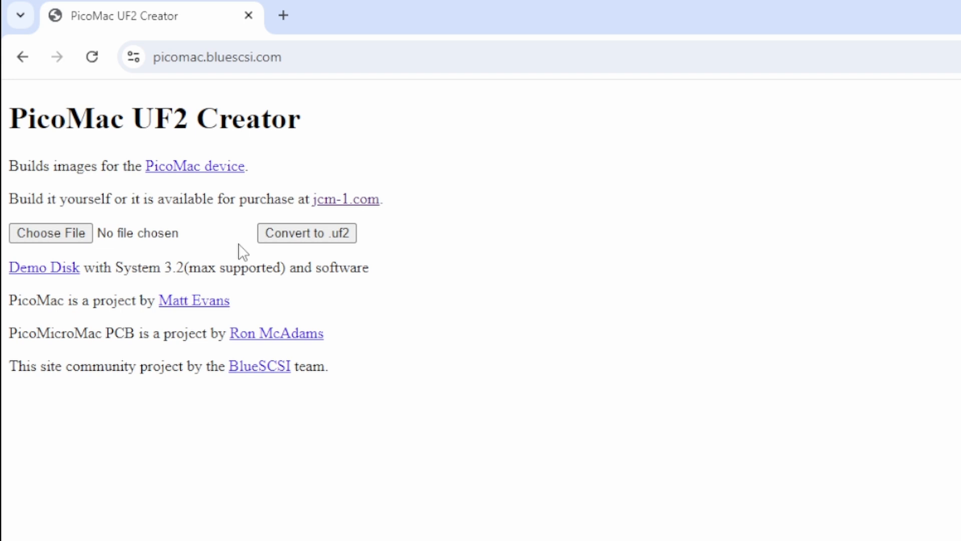
mouse_move(18, 298)
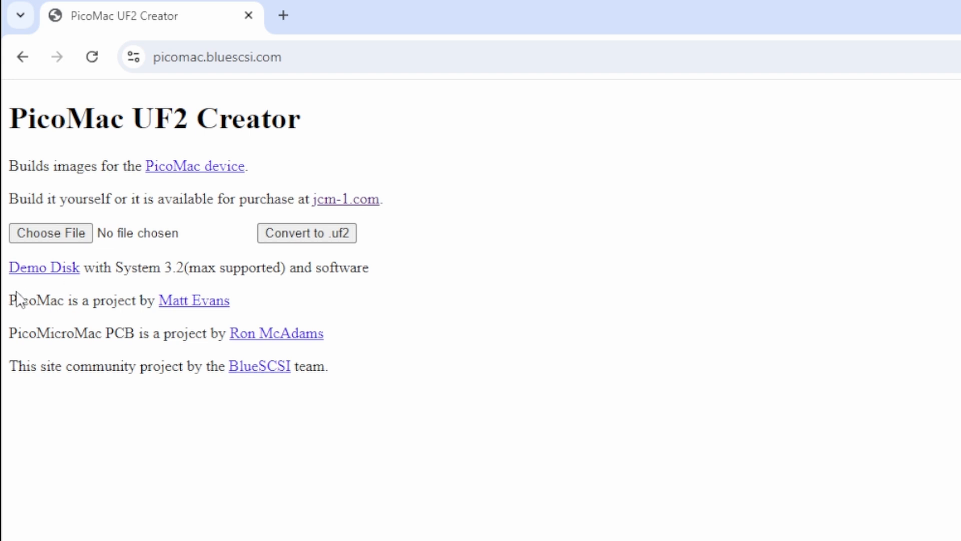
left_click(43, 266)
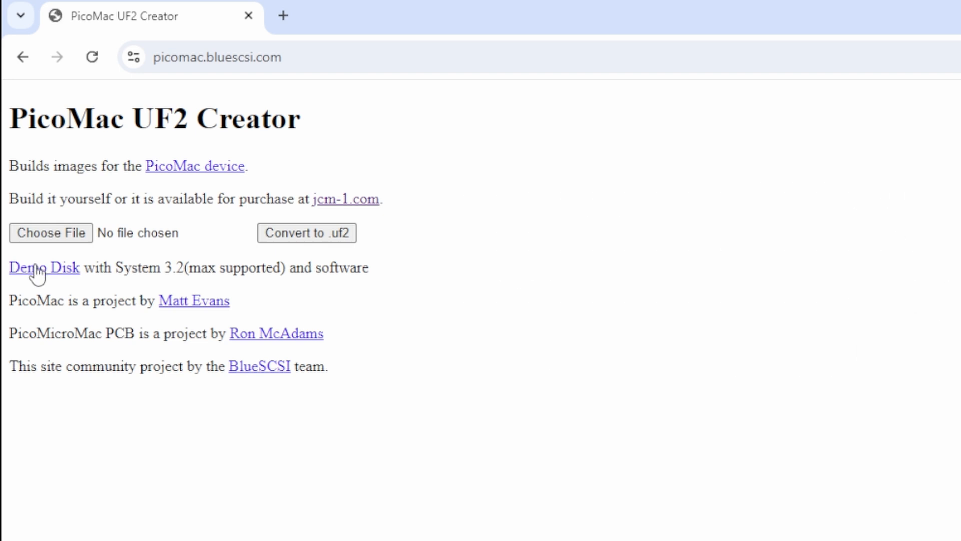
Step: Browse the PicoMac-DemoDsk download and select DEMO.dsk and DEMO.uf2
left_click(43, 267)
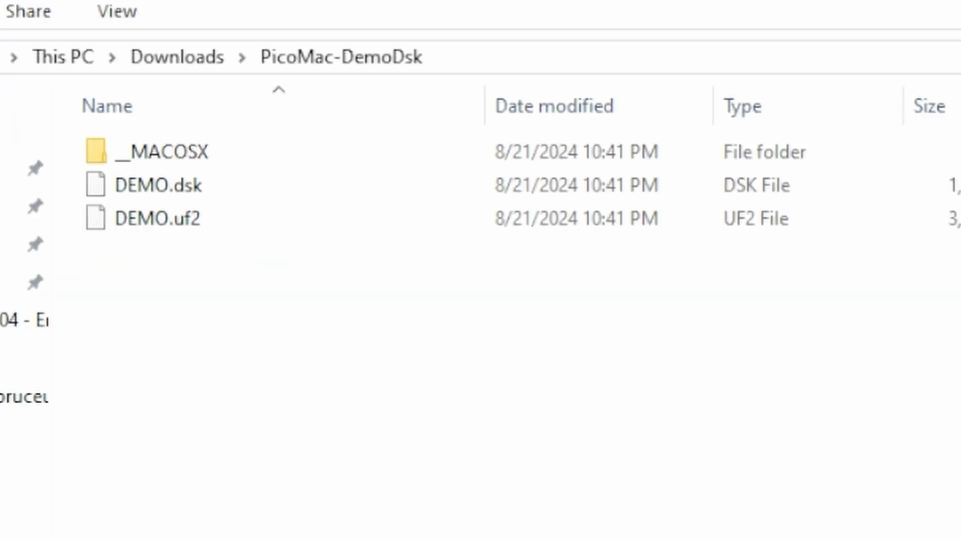
left_click(160, 186)
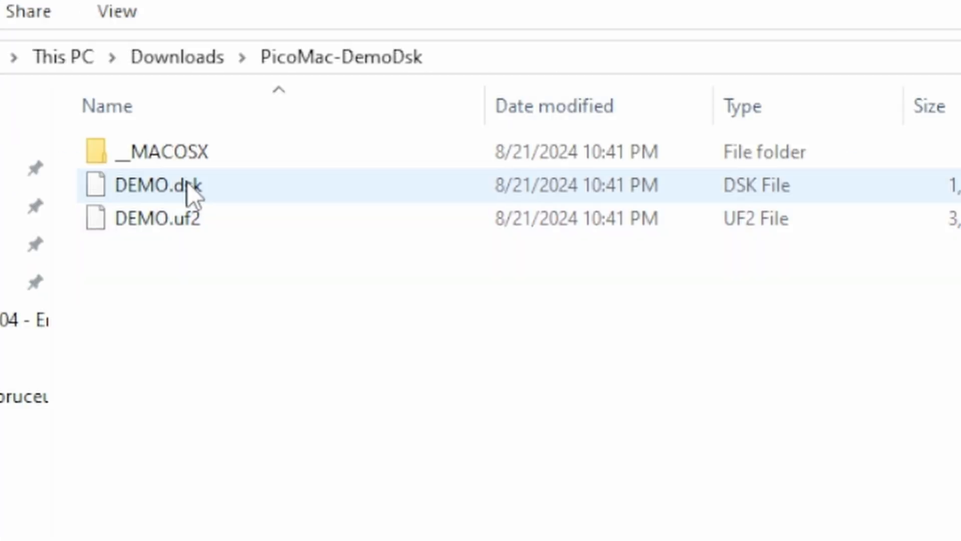
left_click(158, 218)
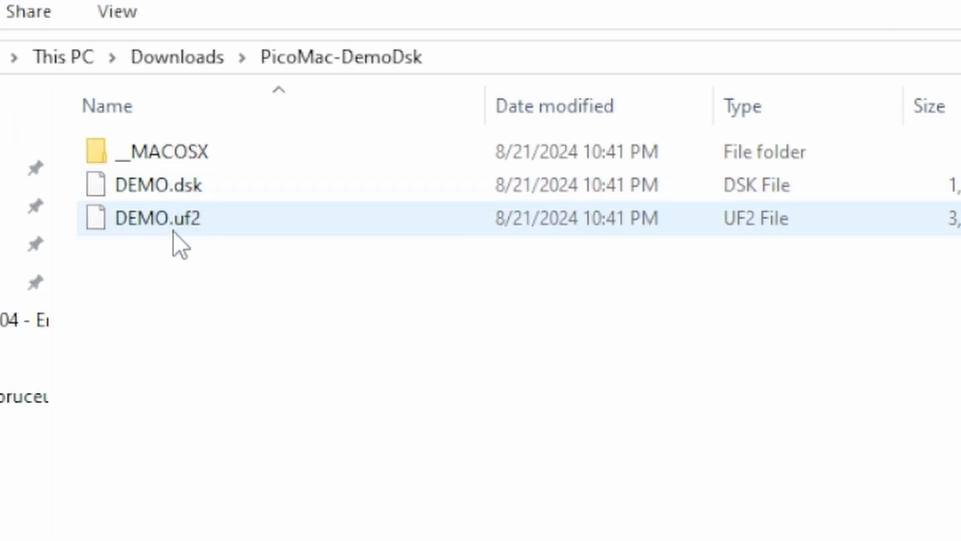
mouse_move(208, 224)
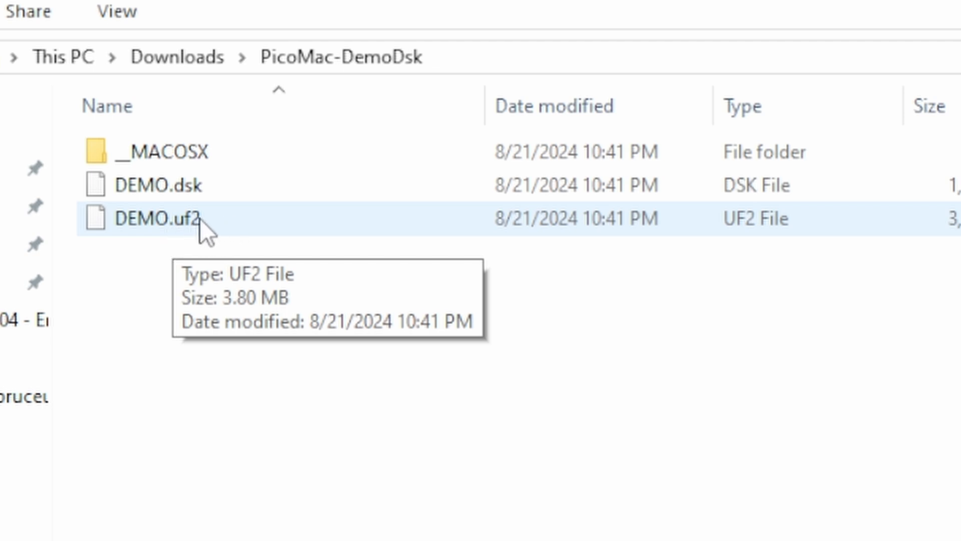
mouse_move(194, 245)
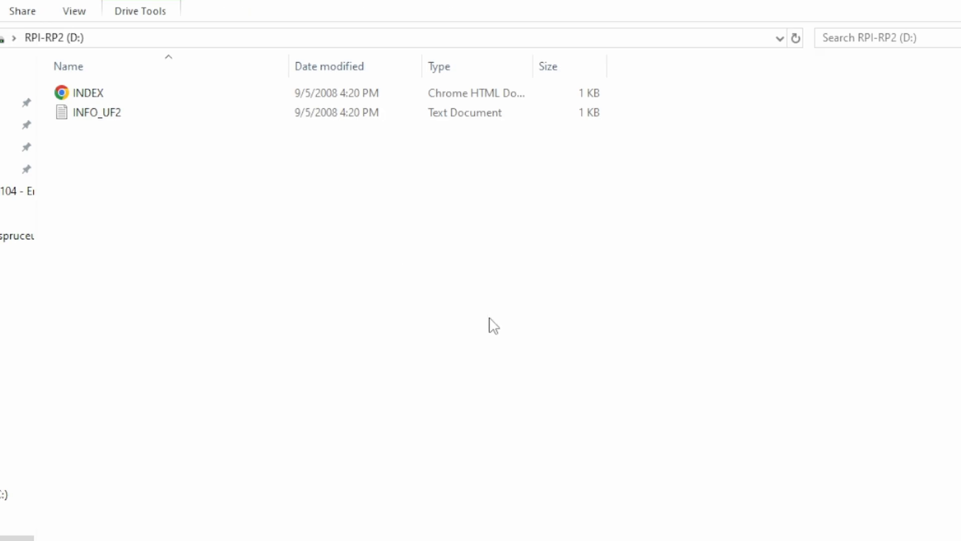
mouse_move(491, 346)
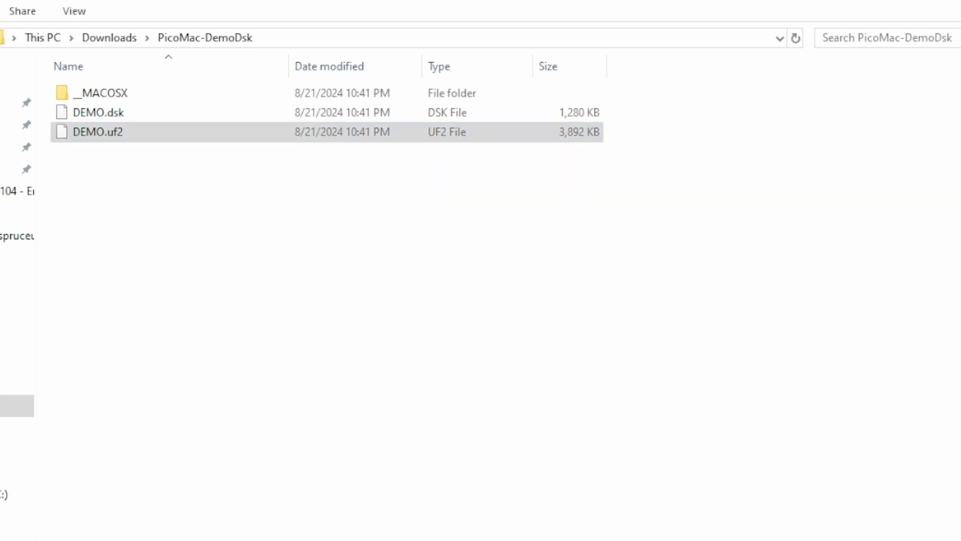
Step: Paste DEMO.uf2 into the empty RPI-RP2 drive to flash the Pico
right_click(535, 249)
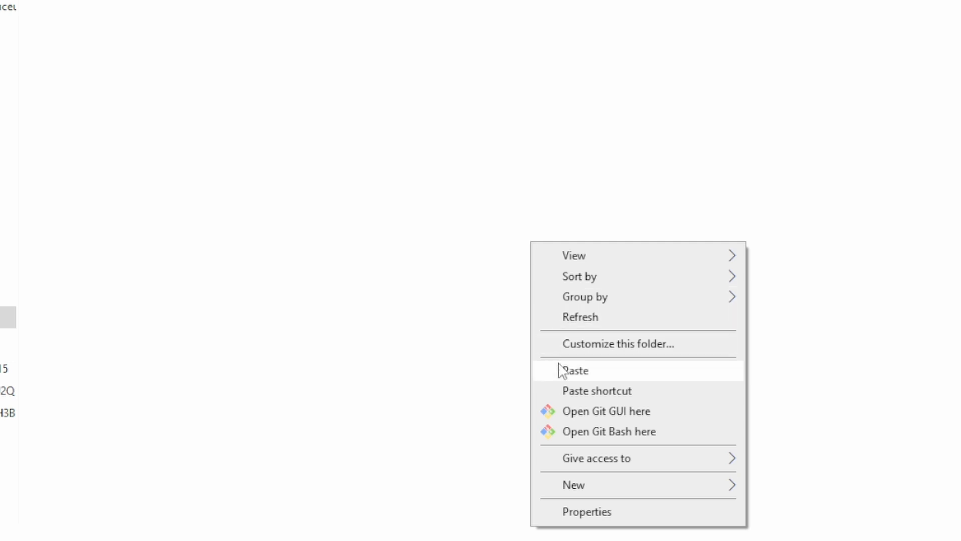
left_click(575, 369)
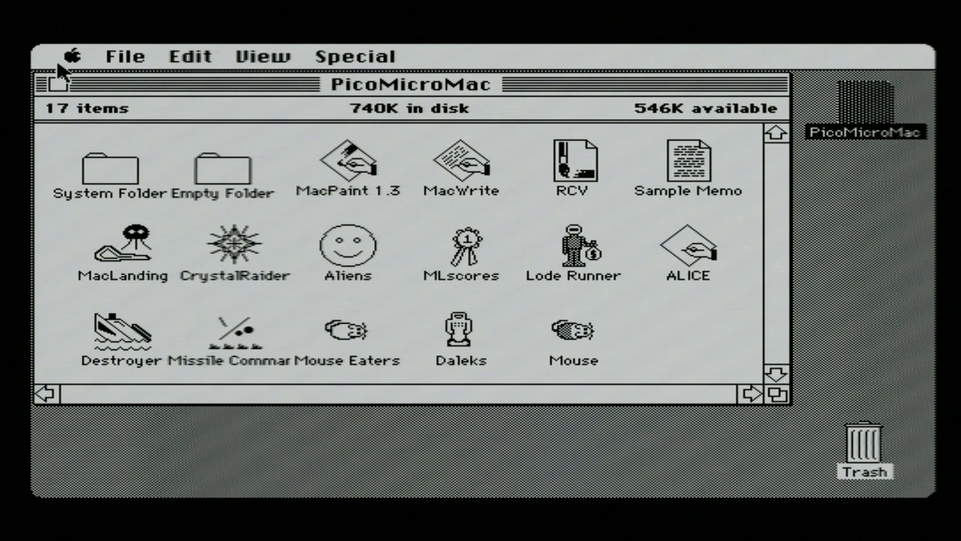
Step: Type a note in MacWrite, cancel MacPaint's not-enough-memory alert and return to the PicoMicroMac disk
left_click(462, 164)
type("hey this is cool!")
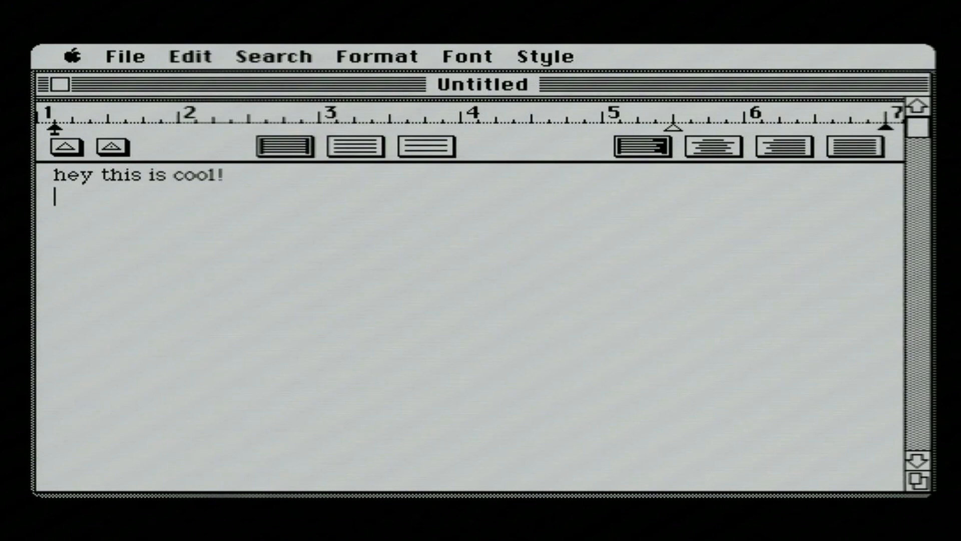
left_click(125, 56)
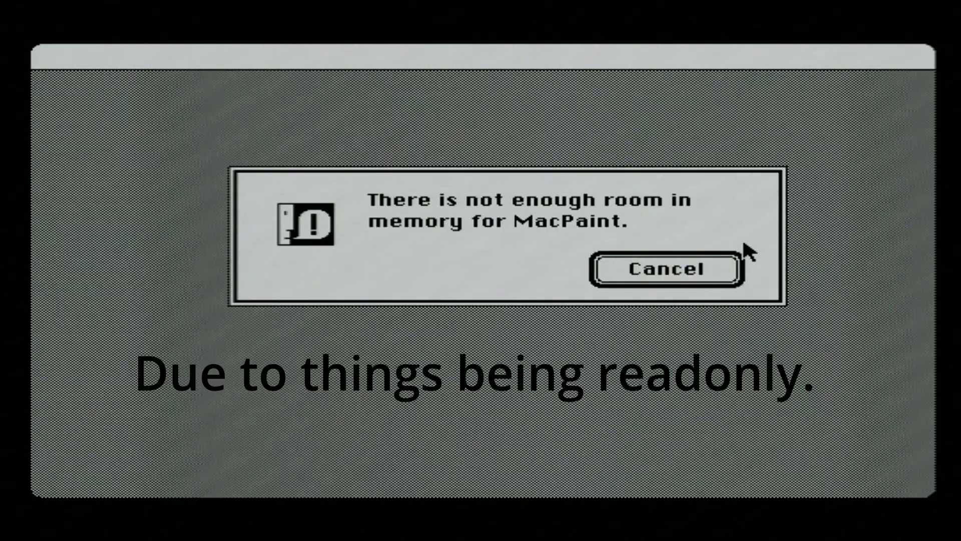
left_click(665, 268)
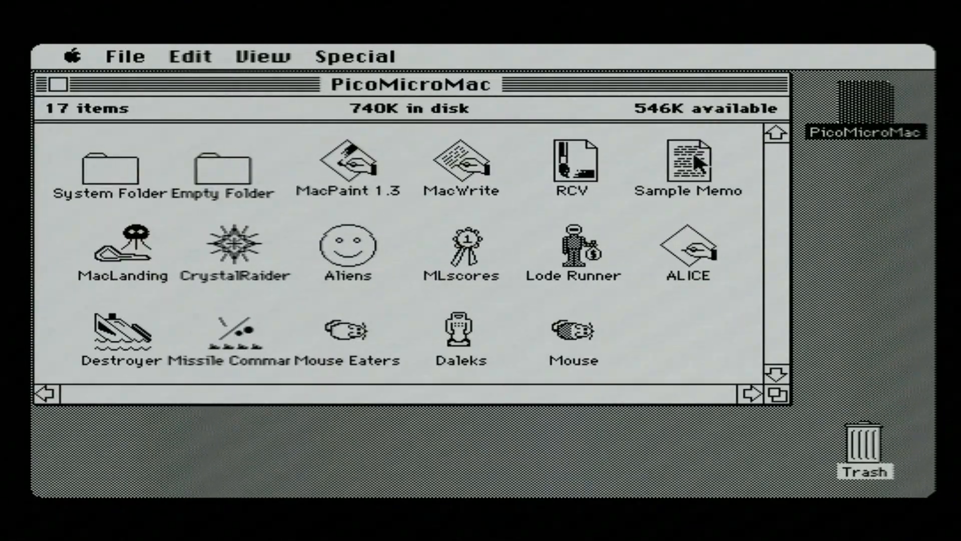
double_click(573, 252)
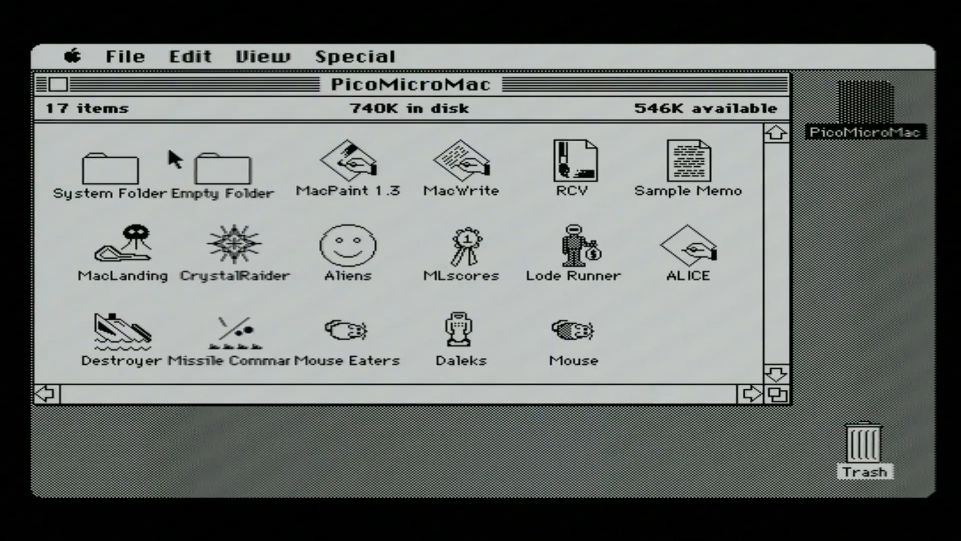
Step: Open the System Folder listing System, Finder, Imagewriter and Scrapbook File
double_click(217, 329)
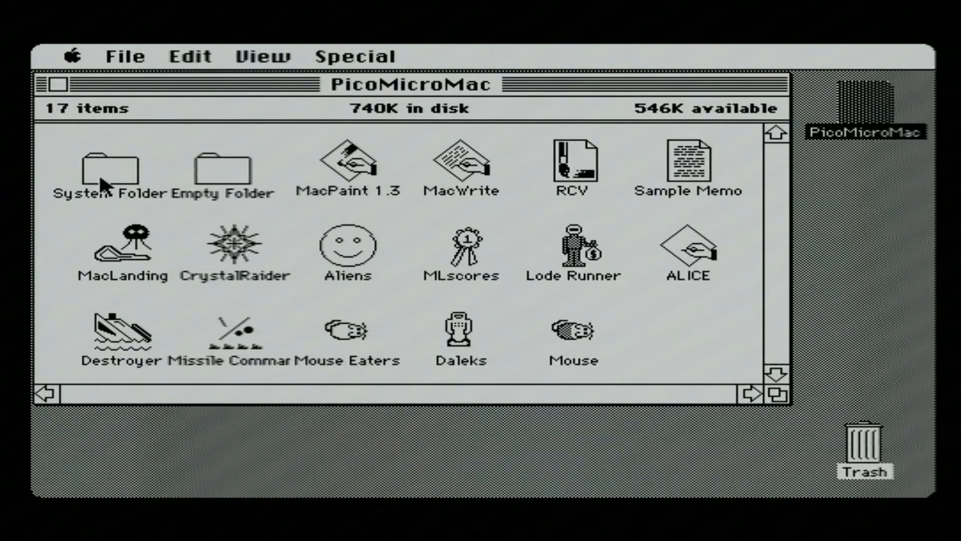
double_click(107, 162)
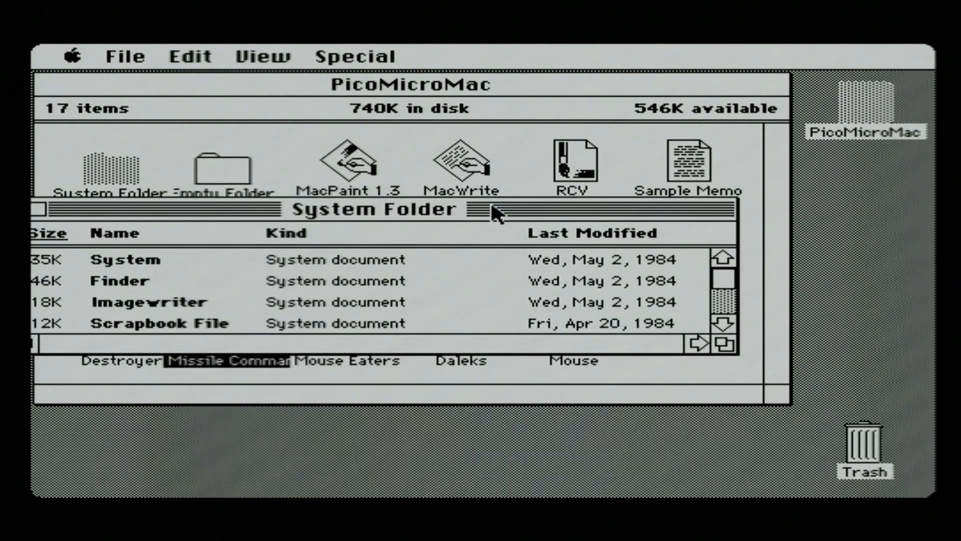
mouse_move(486, 269)
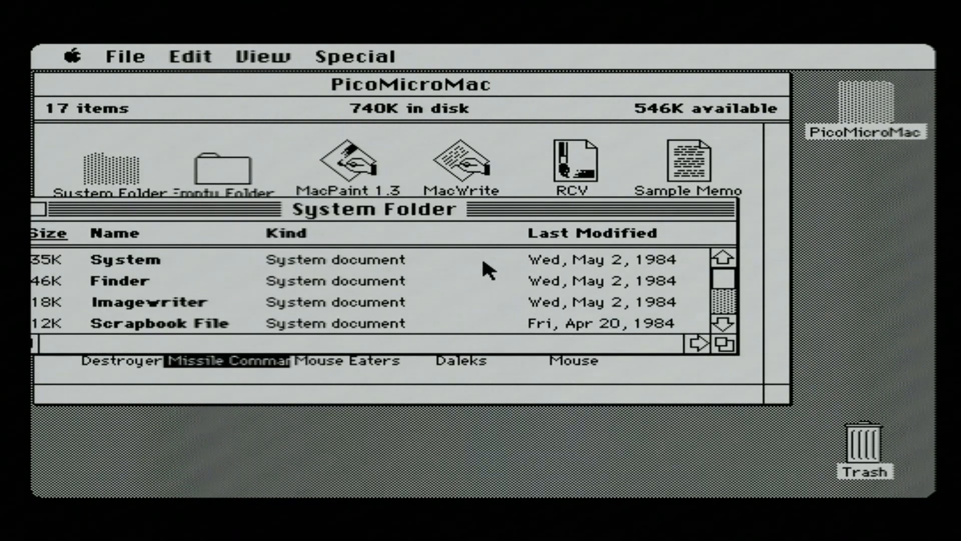
mouse_move(580, 257)
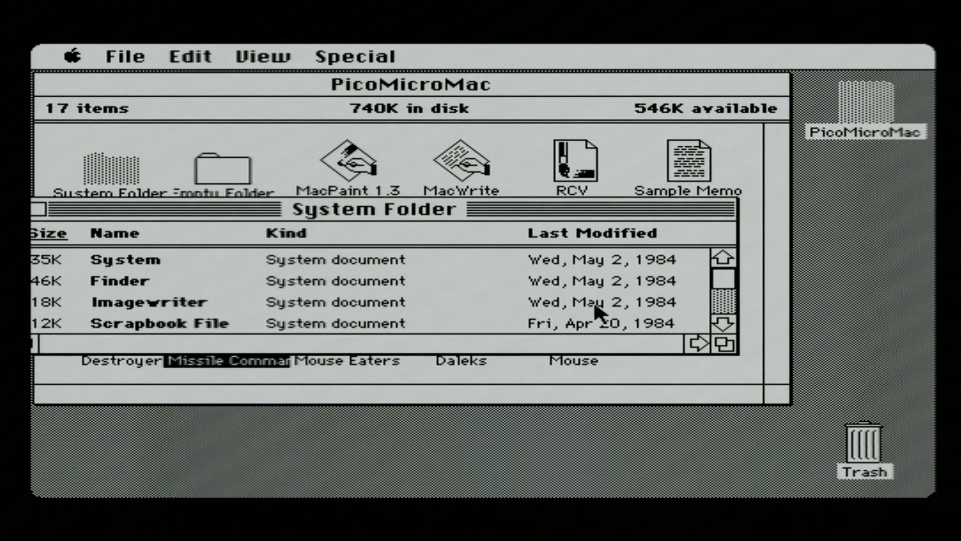
mouse_move(583, 220)
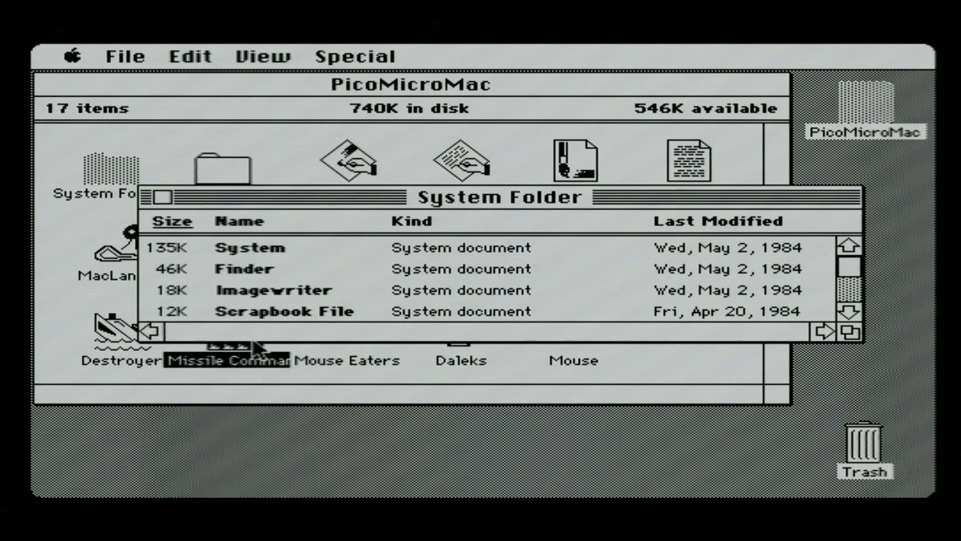
mouse_move(305, 248)
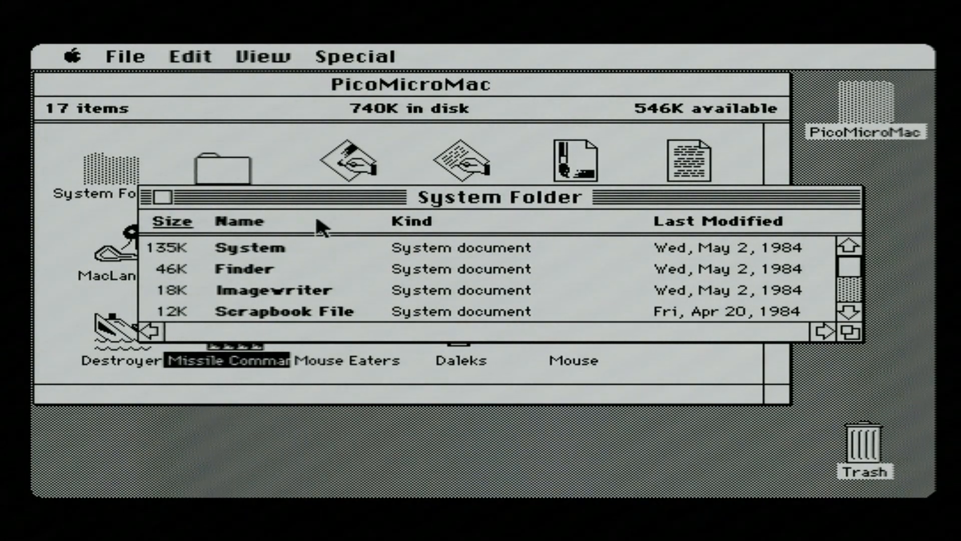
mouse_move(288, 144)
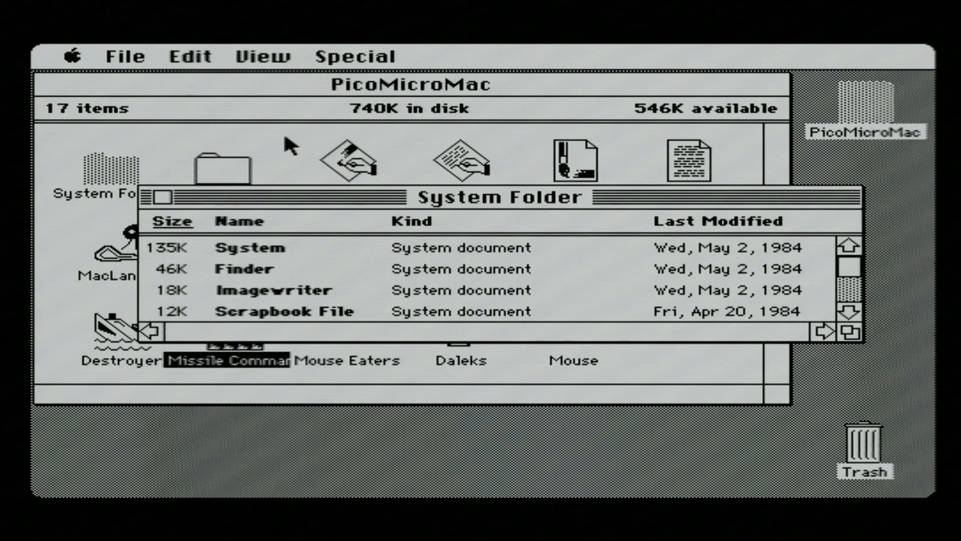
mouse_move(126, 151)
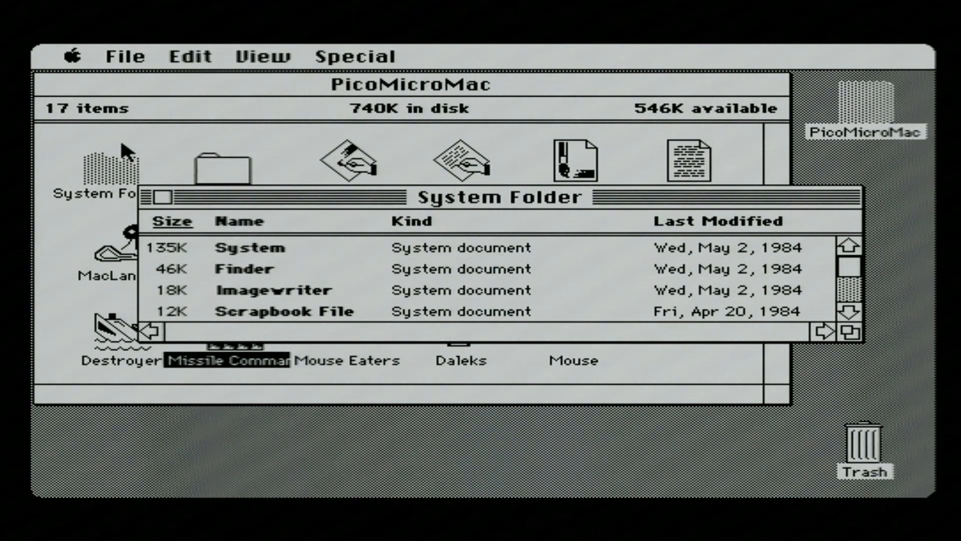